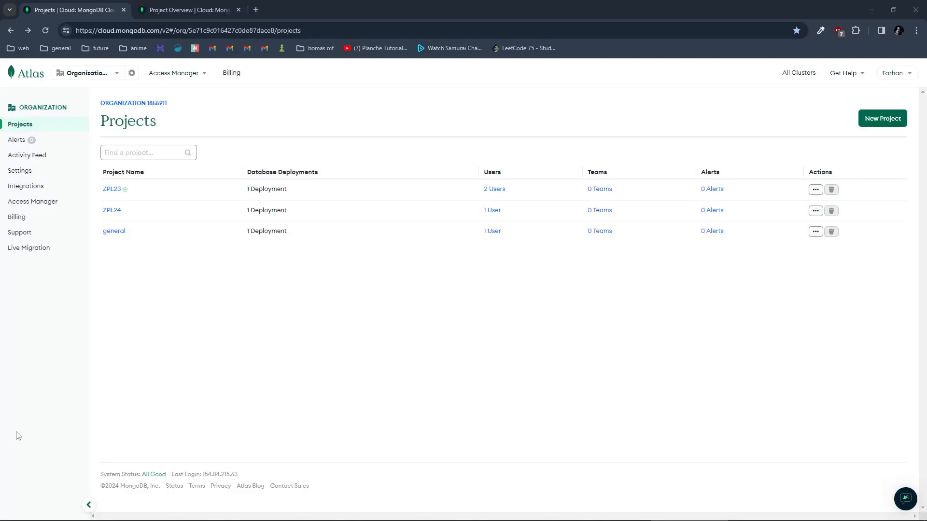
{"action": "mouse_move", "coordinate": [141, 202]}
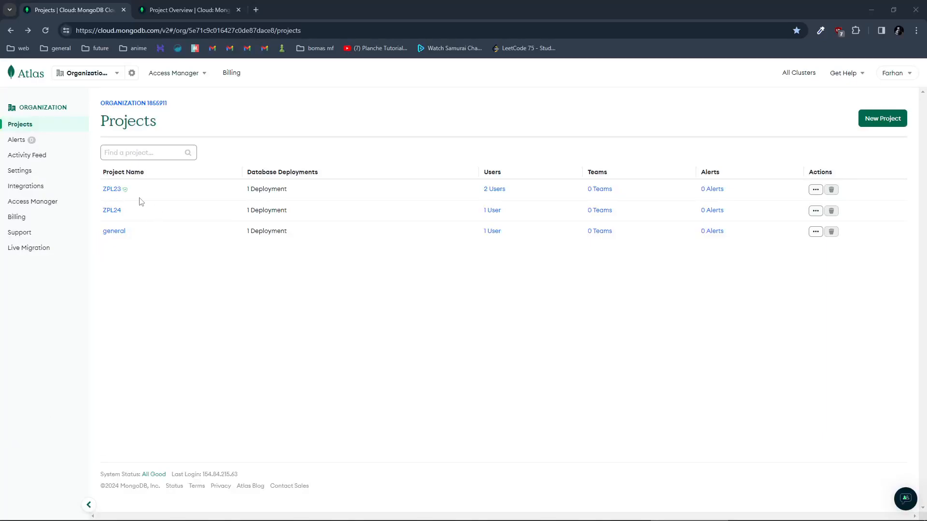
{"action": "mouse_move", "coordinate": [202, 263]}
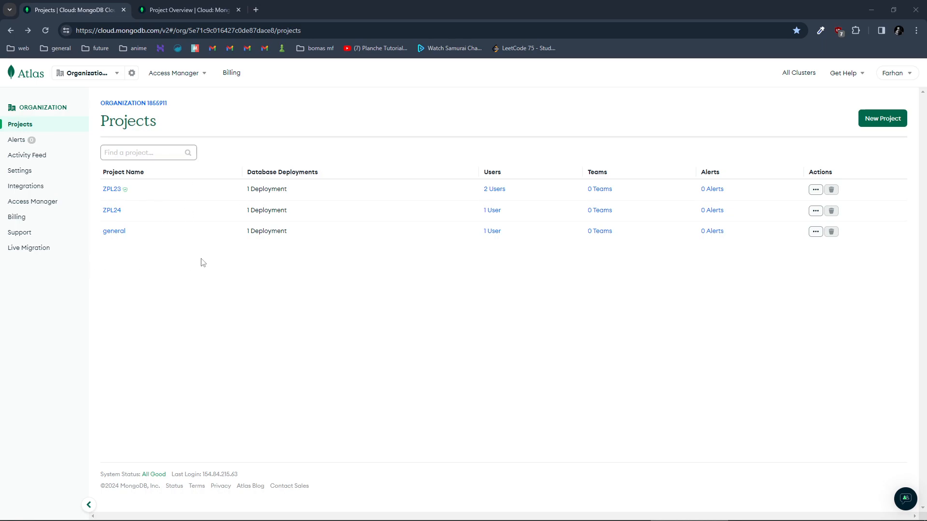
{"action": "mouse_move", "coordinate": [112, 189]}
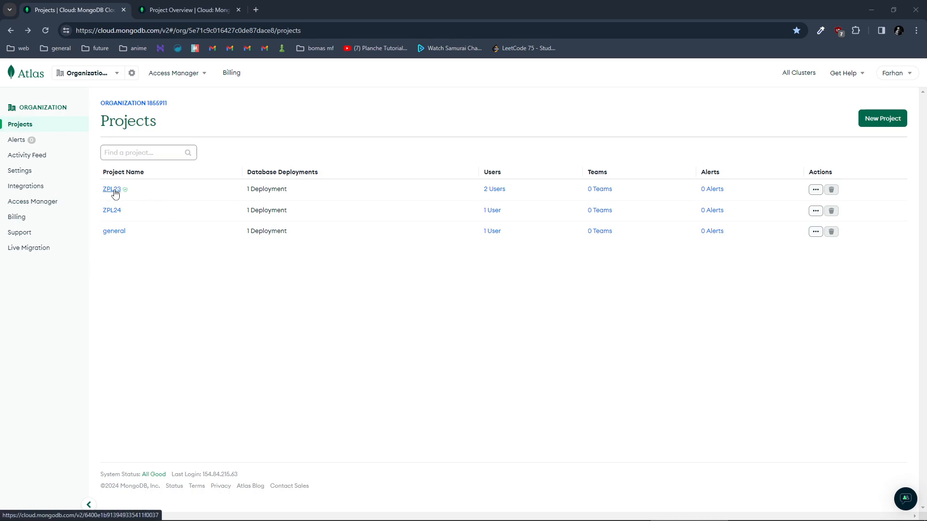
{"action": "mouse_move", "coordinate": [112, 211]}
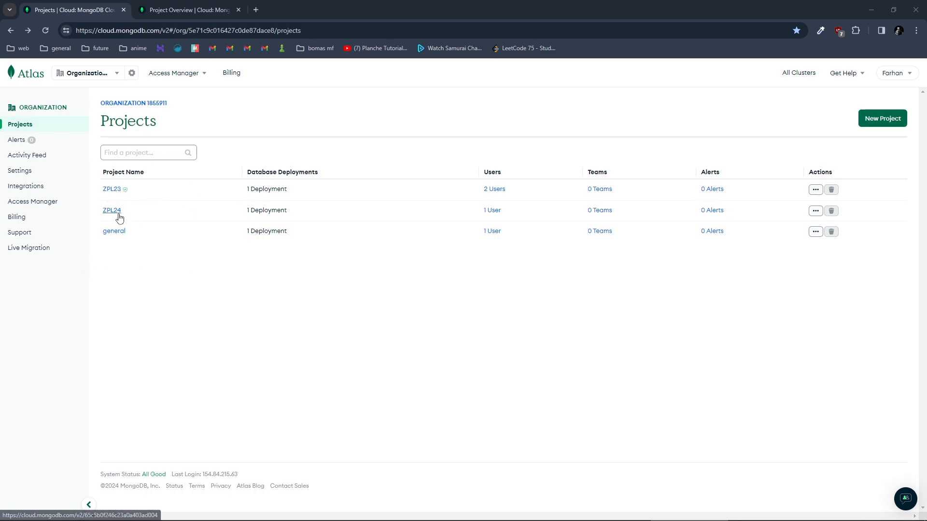
Step: In Atlas project ZPL23, choose the Compass option for Cluster0 and copy its connection string
{"action": "left_click", "coordinate": [111, 211]}
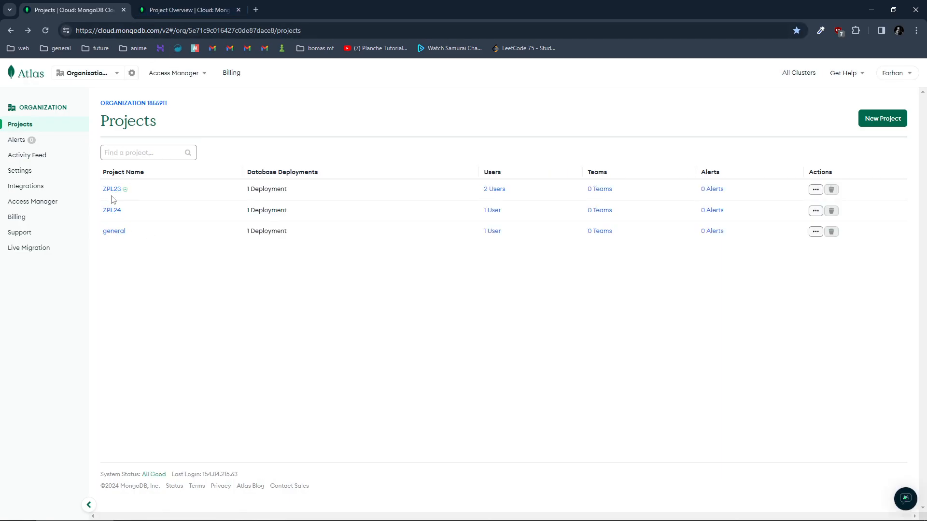
{"action": "mouse_move", "coordinate": [116, 198]}
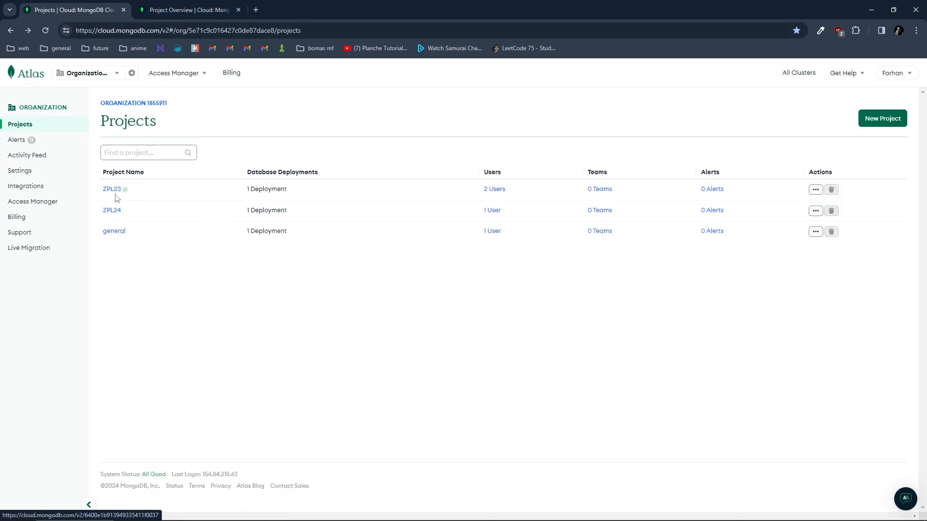
{"action": "left_click", "coordinate": [111, 190]}
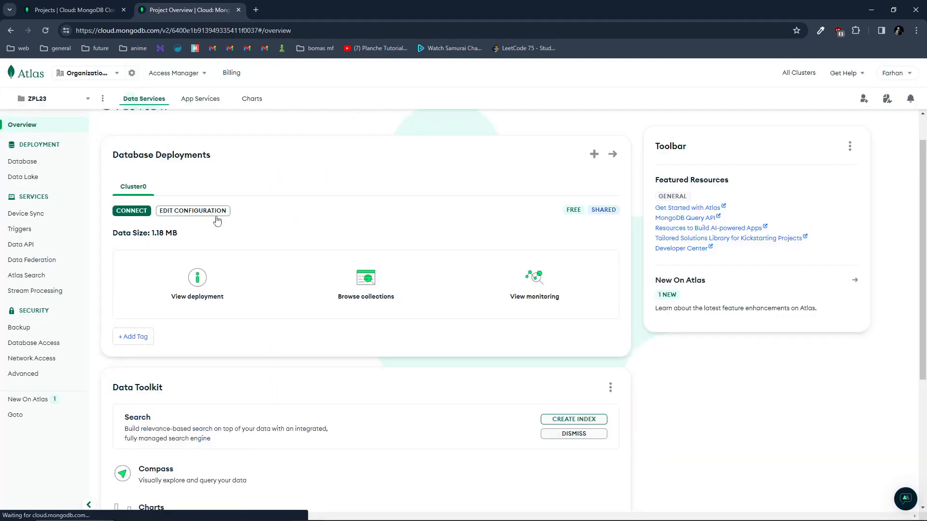
{"action": "left_click", "coordinate": [131, 211]}
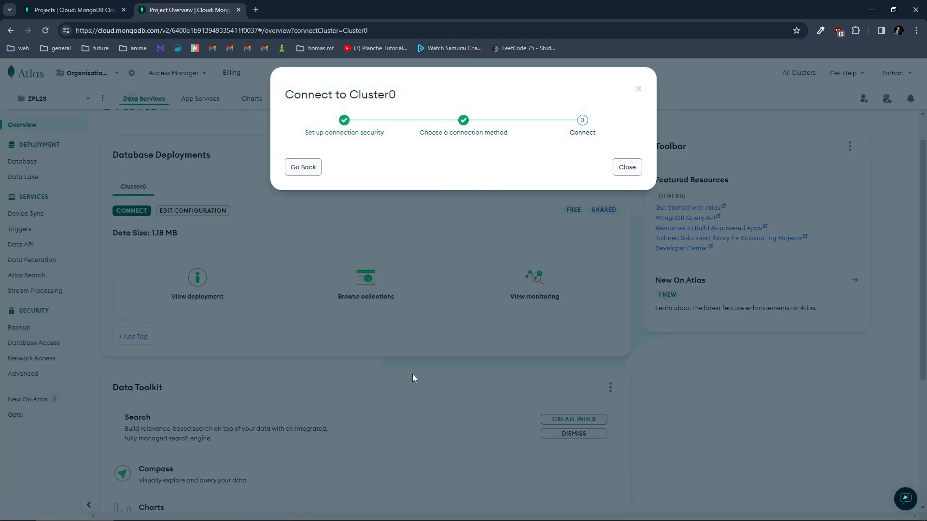
{"action": "left_click", "coordinate": [513, 184]}
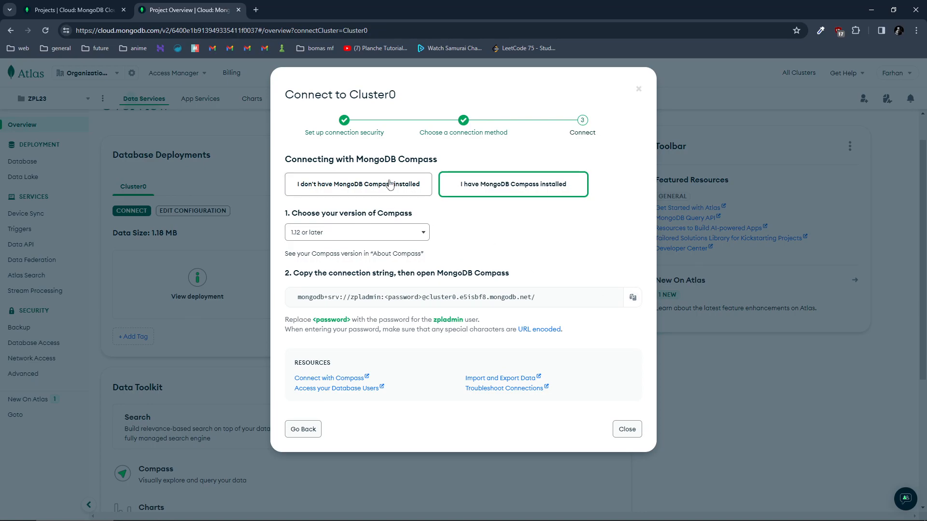
{"action": "left_click", "coordinate": [357, 184]}
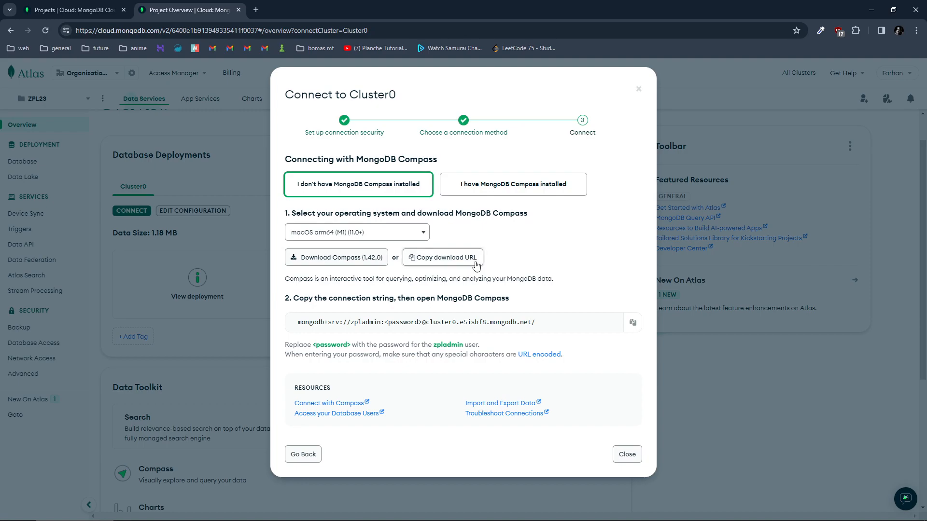
{"action": "mouse_move", "coordinate": [520, 278]}
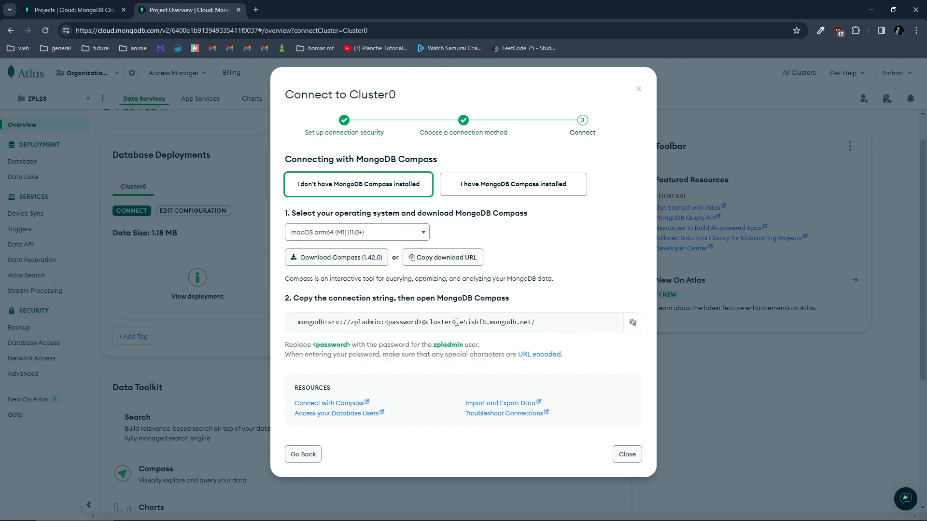
{"action": "left_click", "coordinate": [632, 322]}
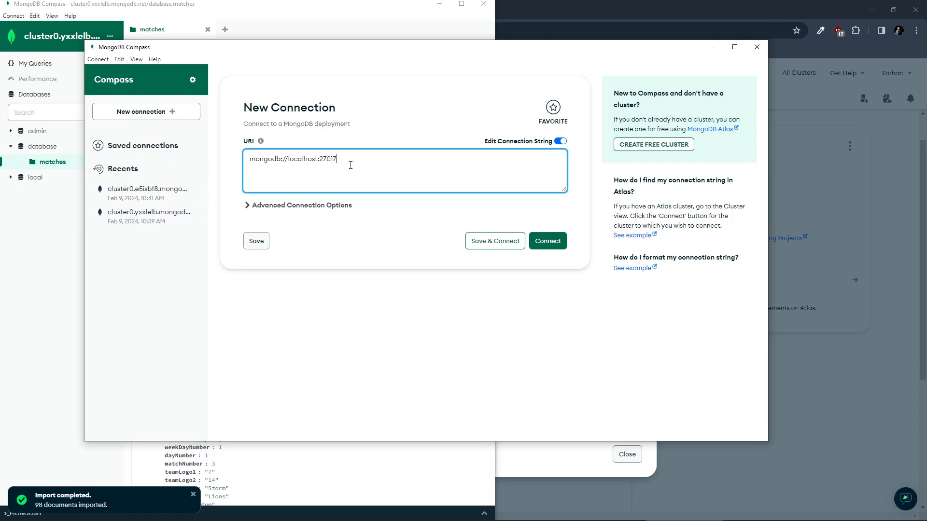
{"action": "type", "text": "mongodb+srv://zpladmin:<password>@cluster0.e5isbf8.mongodb.net/"}
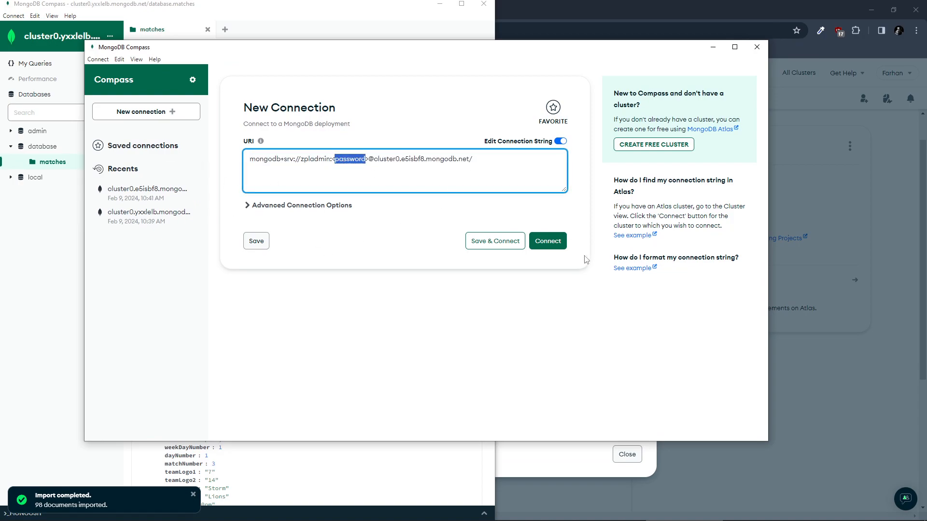
{"action": "type", "text": "aknmsbdjkabsdjkhbasd"}
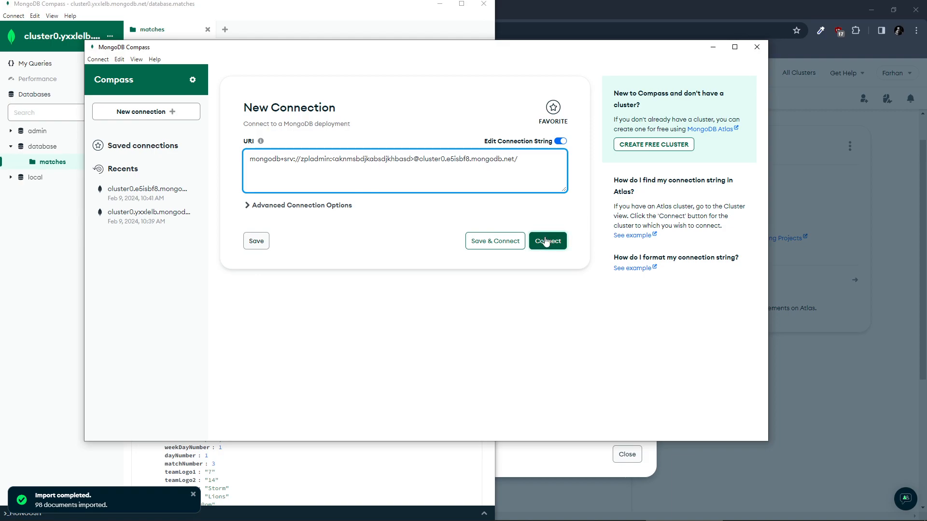
{"action": "left_click", "coordinate": [547, 240]}
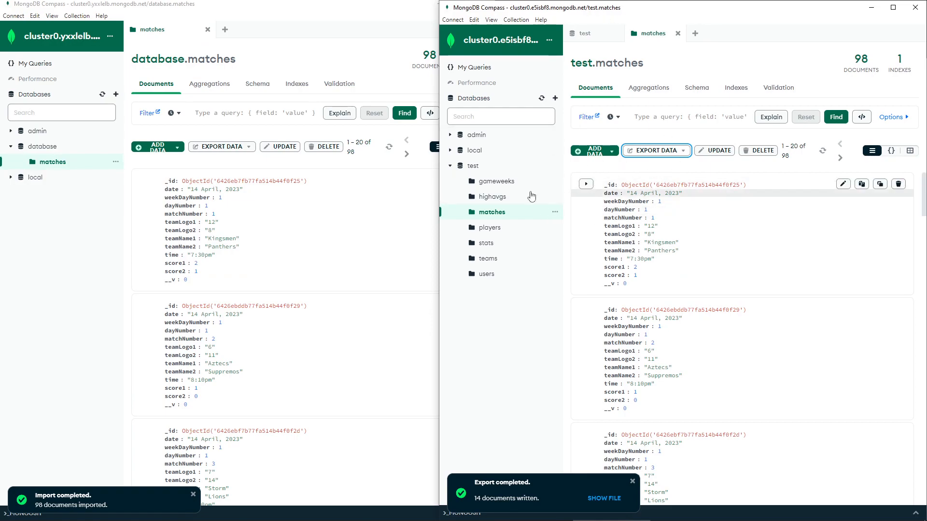
{"action": "mouse_move", "coordinate": [762, 258]}
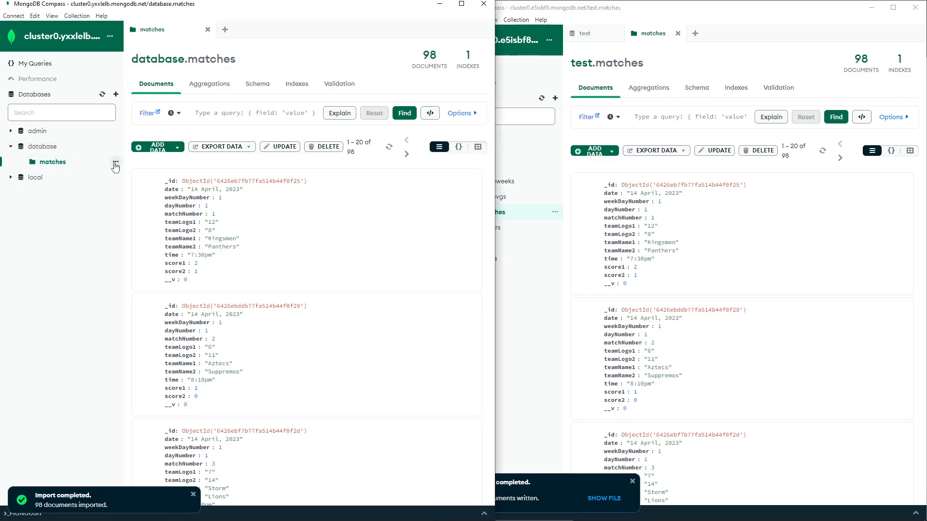
Step: Drop the database.matches collection, confirming with the name 'matches'
{"action": "left_click", "coordinate": [116, 166]}
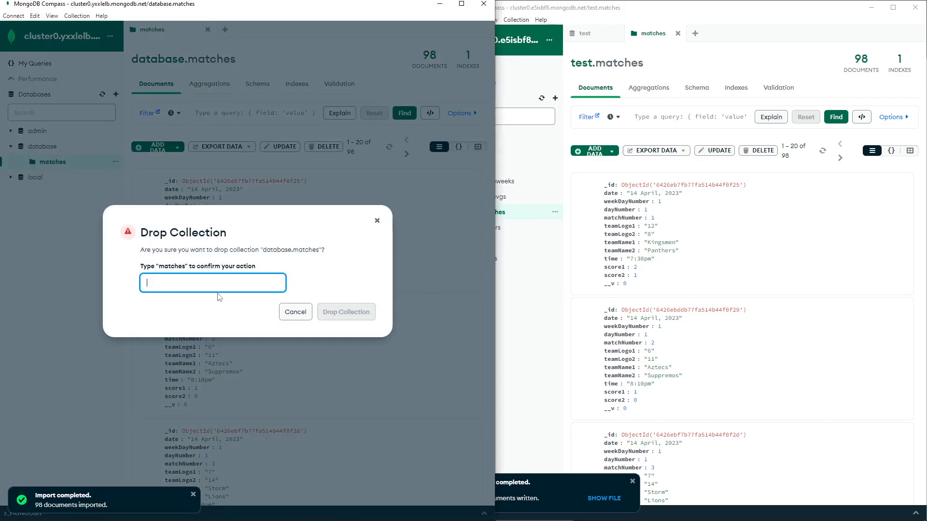
{"action": "type", "text": "matches"}
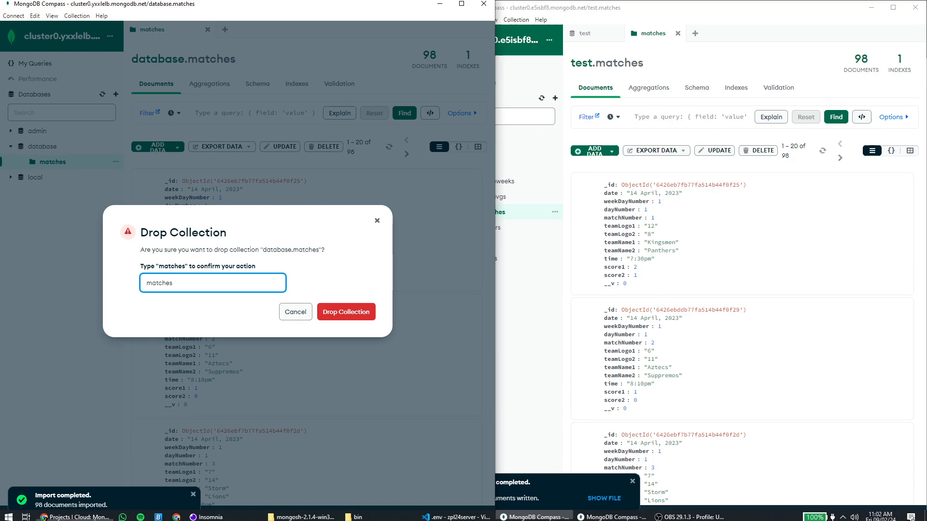
{"action": "left_click", "coordinate": [345, 312]}
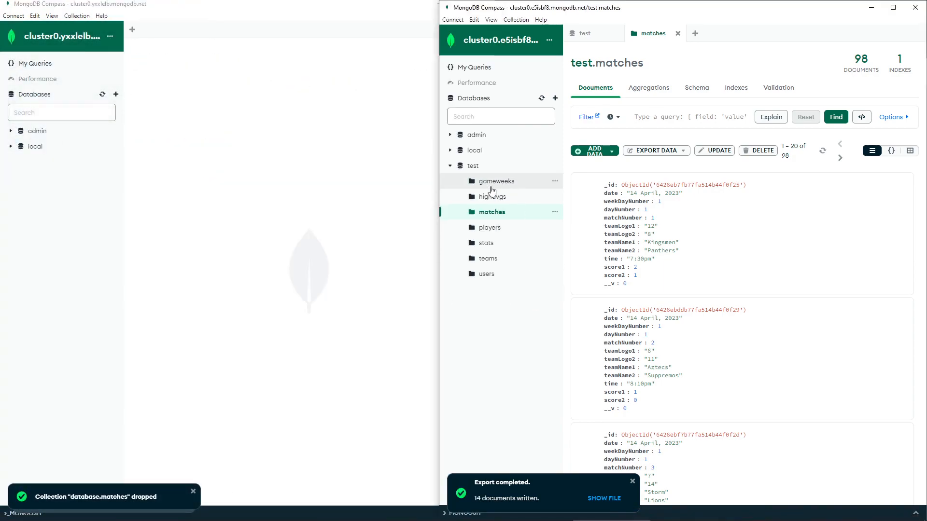
{"action": "mouse_move", "coordinate": [543, 245]}
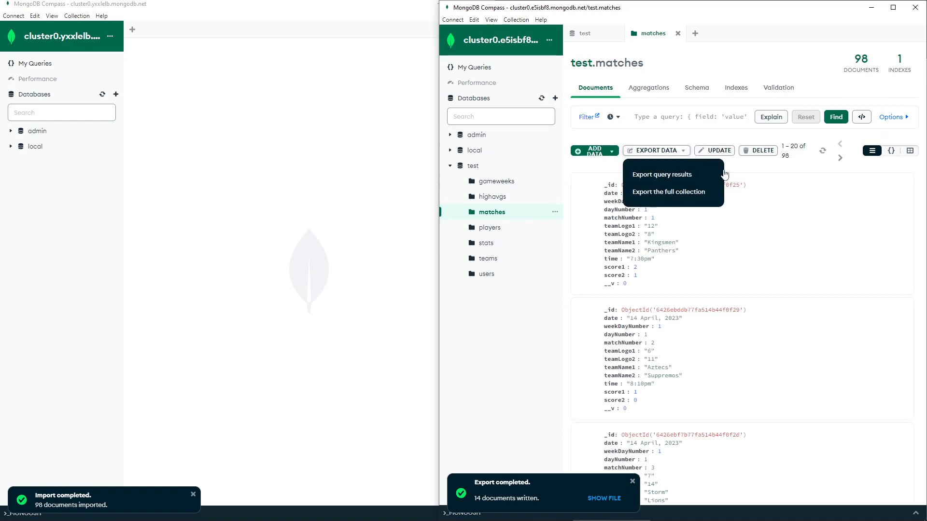
{"action": "mouse_move", "coordinate": [500, 216]}
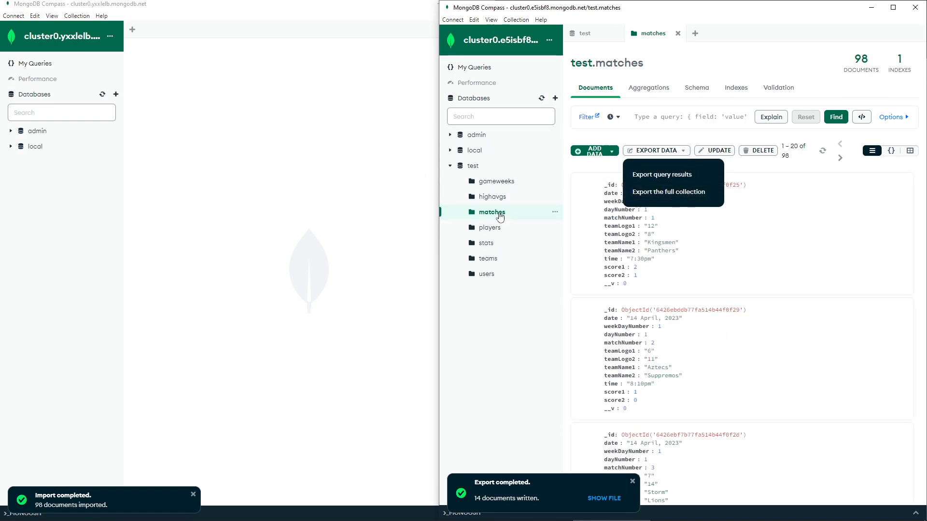
{"action": "left_click", "coordinate": [667, 192]}
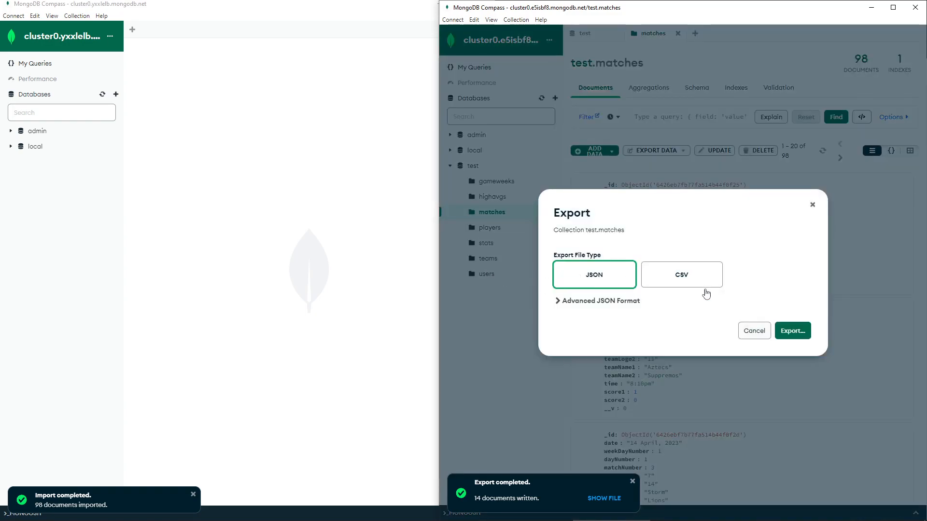
{"action": "left_click", "coordinate": [792, 330]}
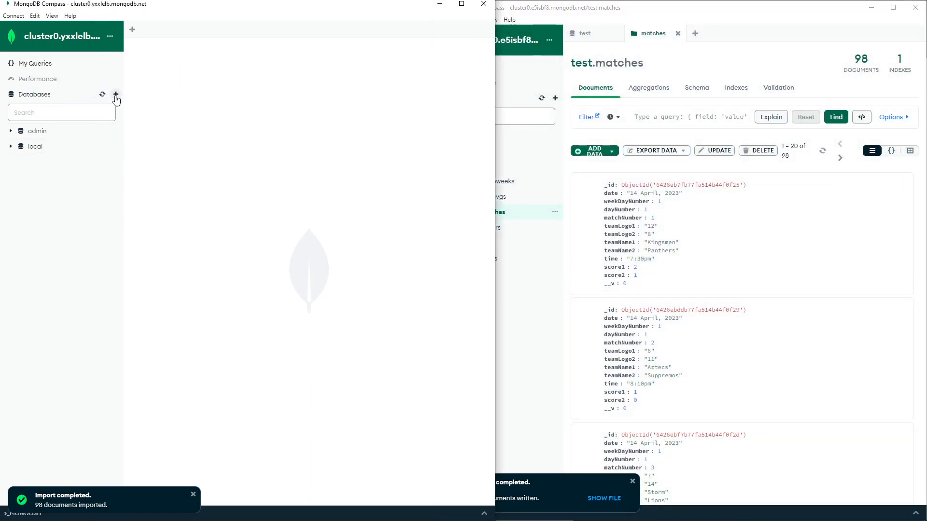
Step: Create a database named 'database' with an empty 'matches' collection
{"action": "left_click", "coordinate": [116, 94]}
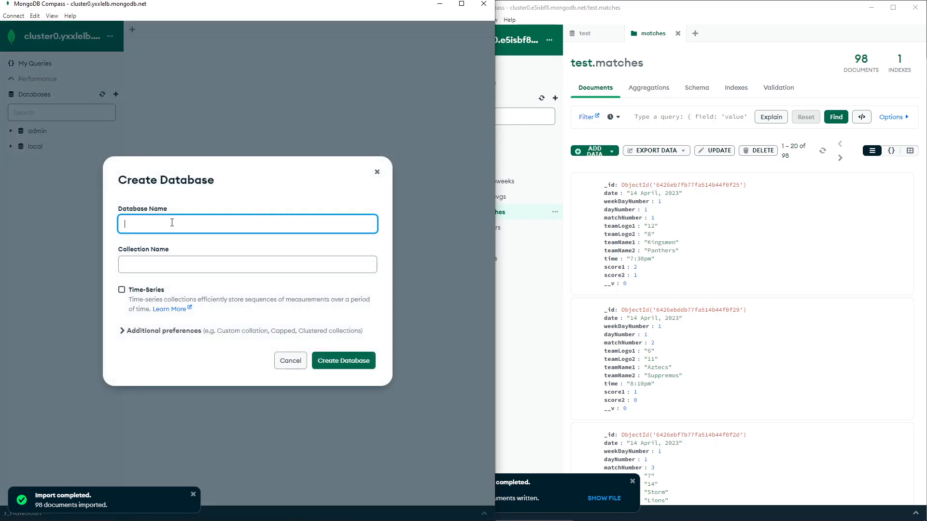
{"action": "type", "text": "database"}
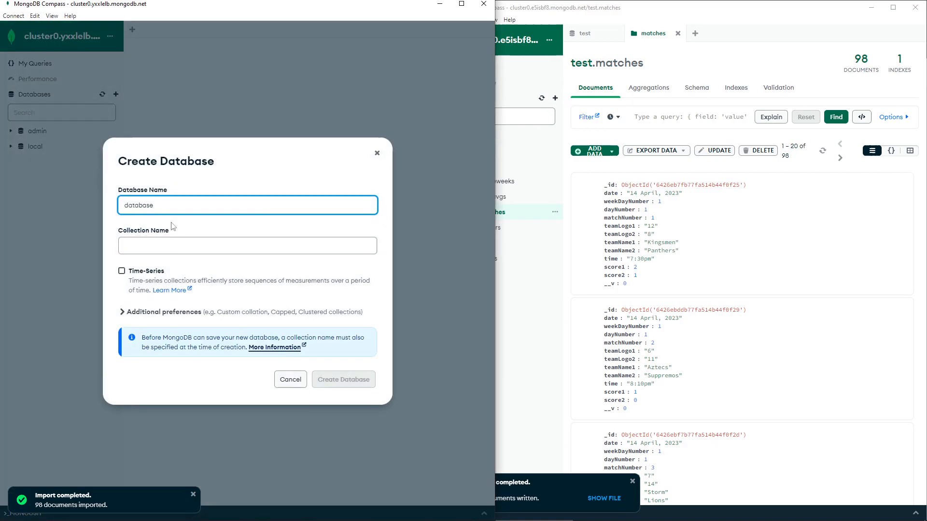
{"action": "type", "text": "matc"}
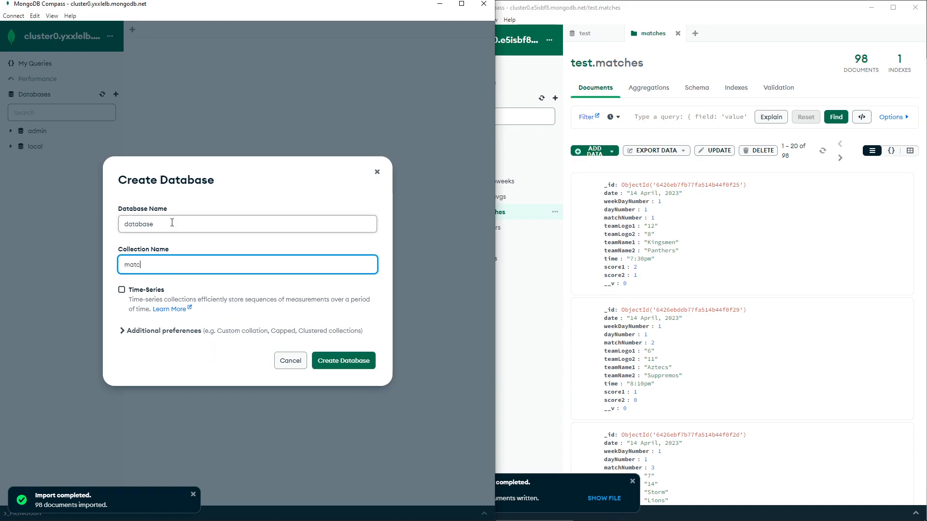
{"action": "type", "text": "hes"}
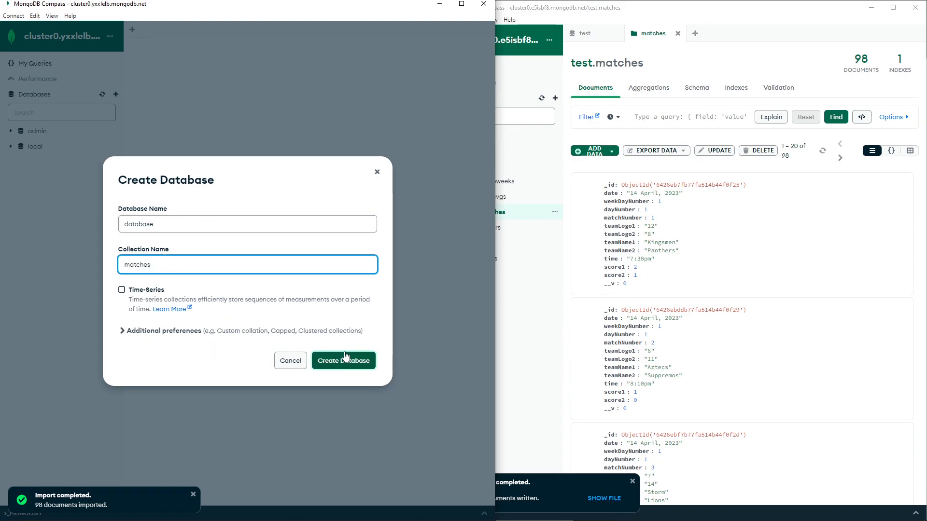
{"action": "left_click", "coordinate": [342, 360]}
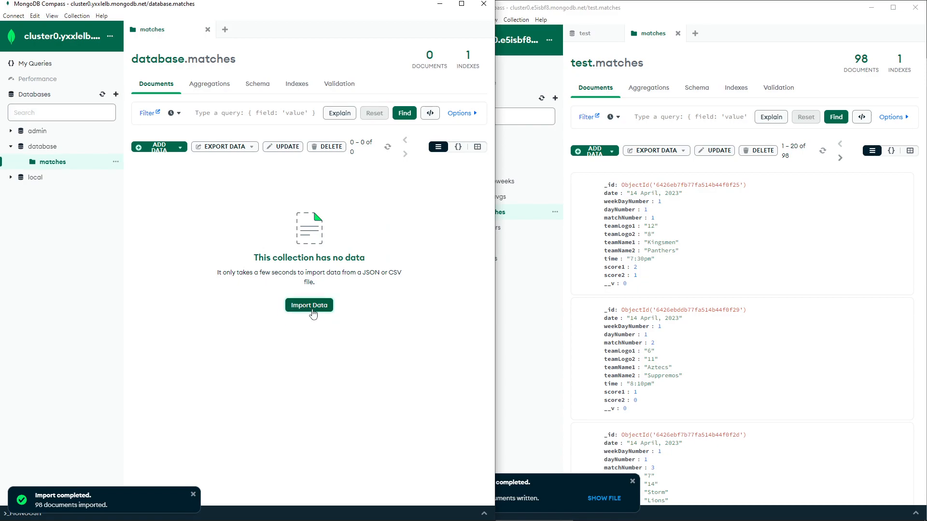
Step: Import the test.matches.json export into database.matches
{"action": "left_click", "coordinate": [308, 305]}
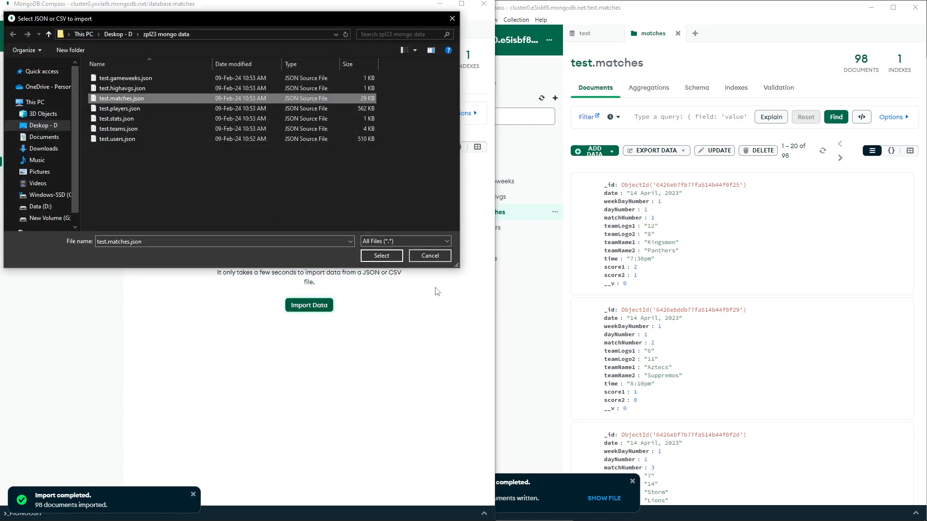
{"action": "left_click", "coordinate": [381, 255]}
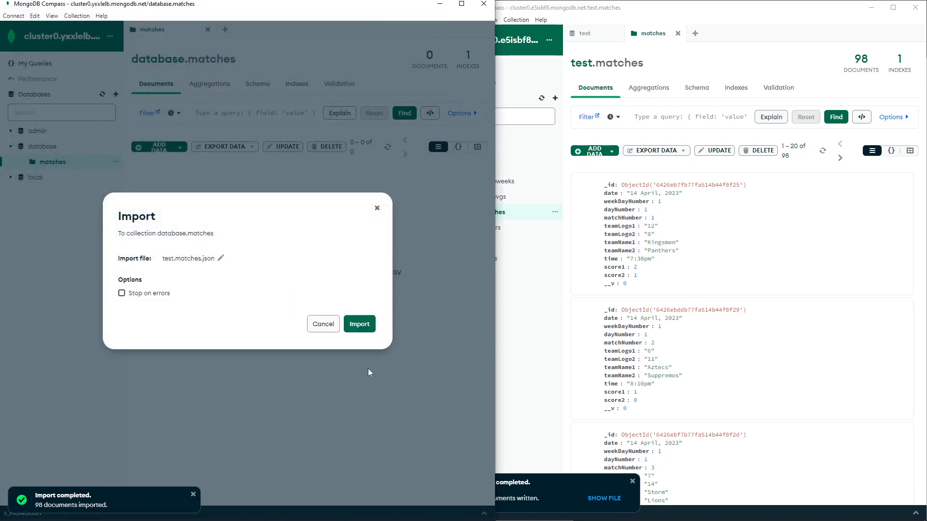
{"action": "left_click", "coordinate": [359, 323]}
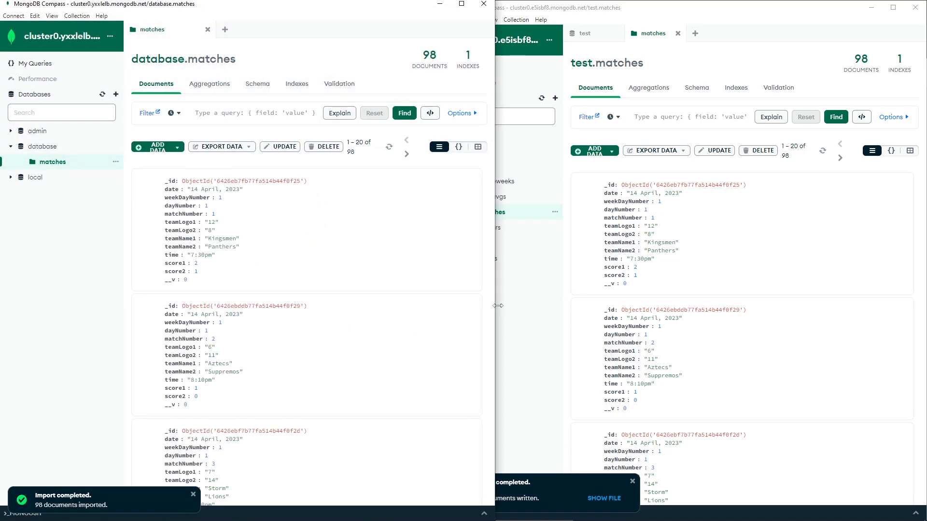